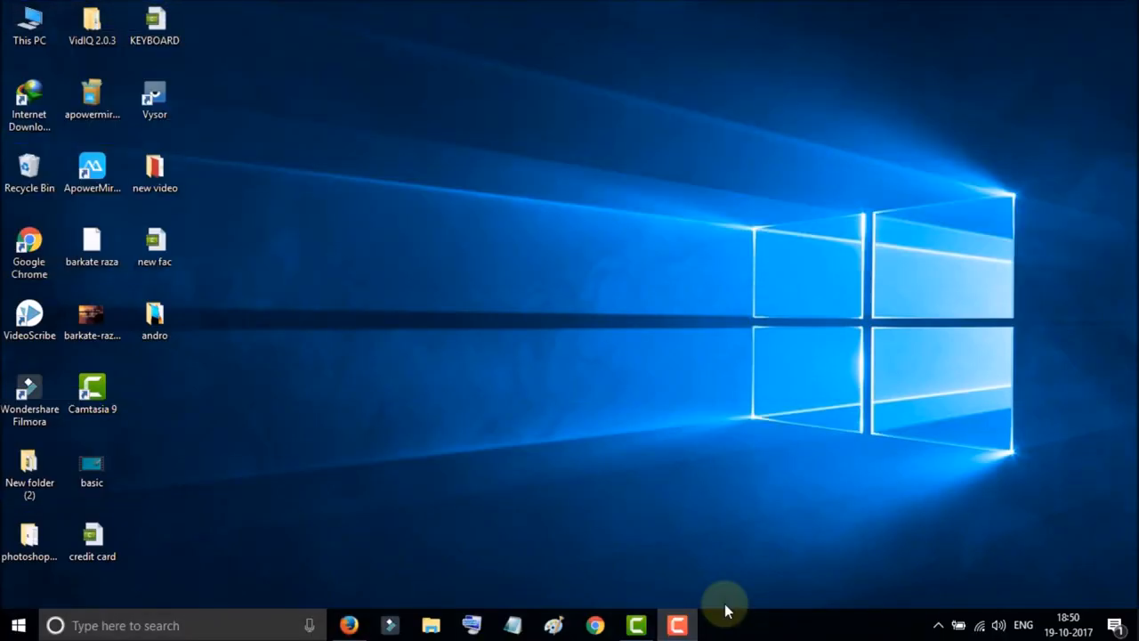
mouse_move(481, 217)
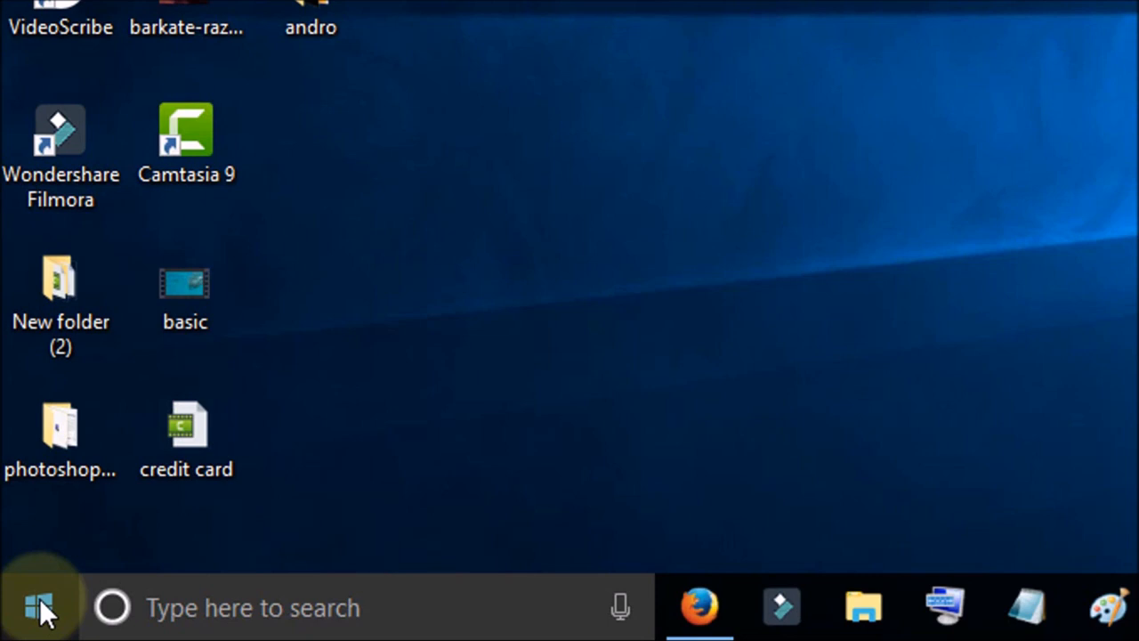
Step: Bring up the Run dialog from the Start button menu with netplwiz entered as the command
right_click(37, 607)
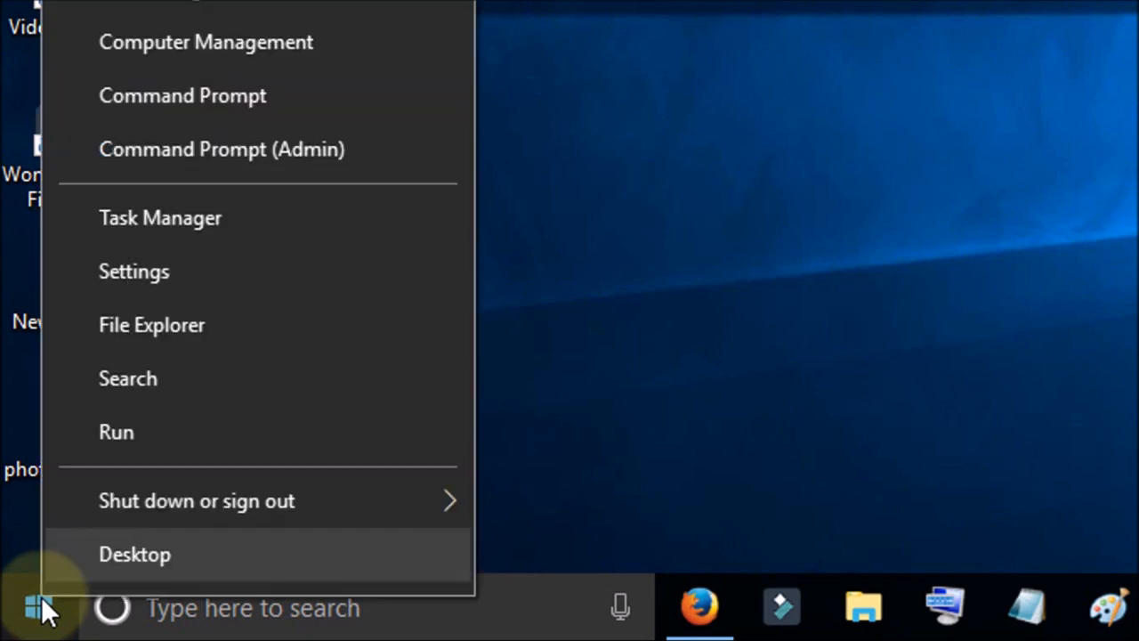
mouse_move(116, 433)
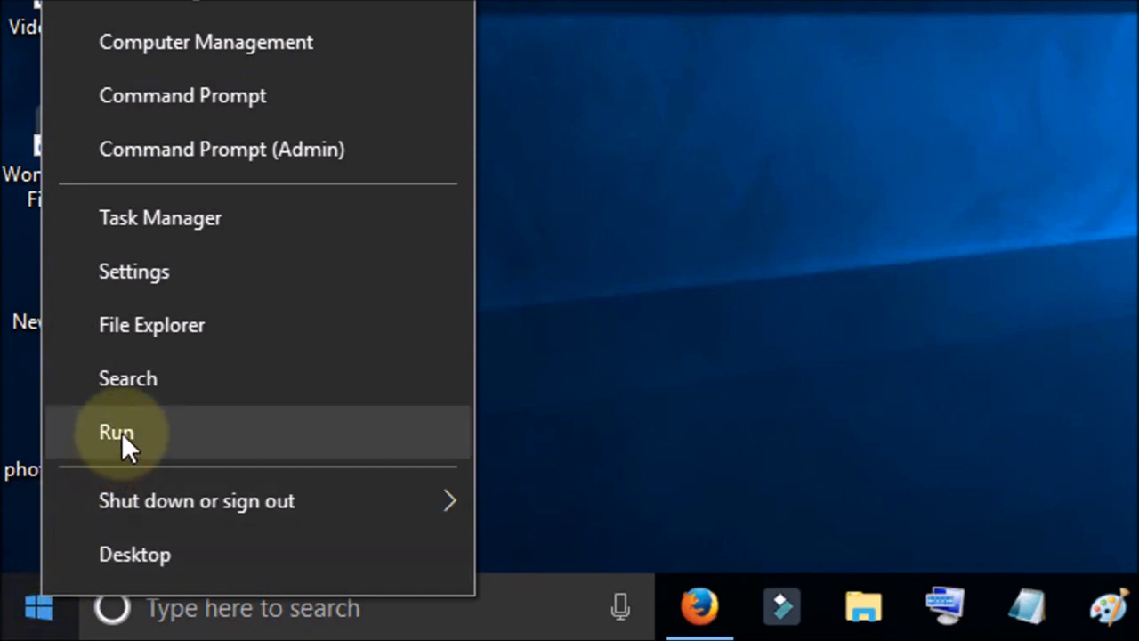
left_click(116, 433)
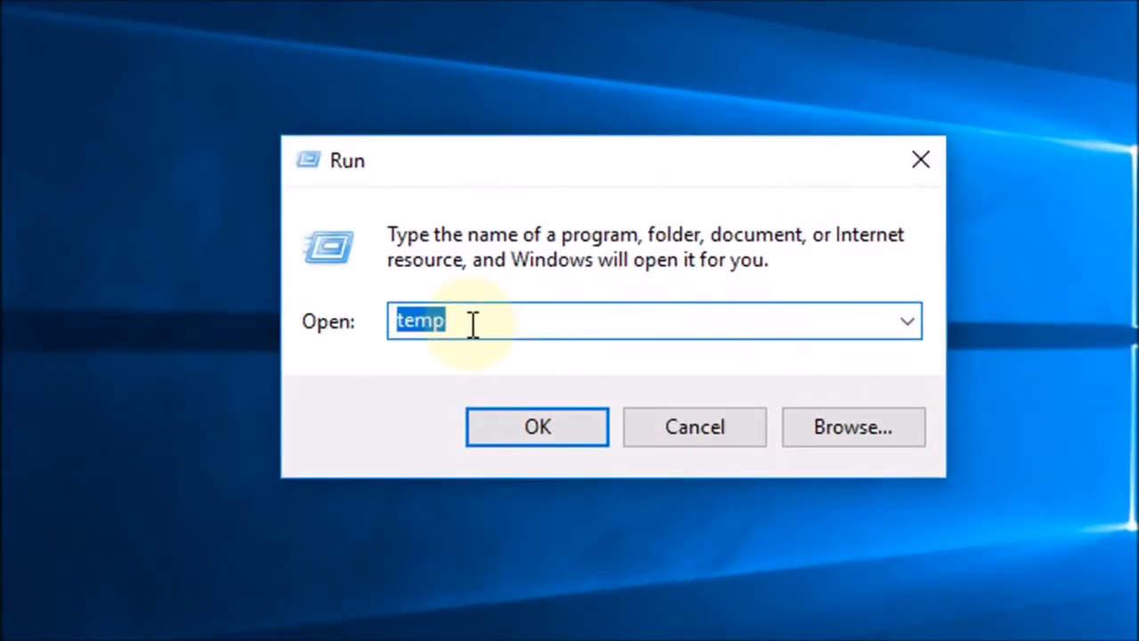
type("NET")
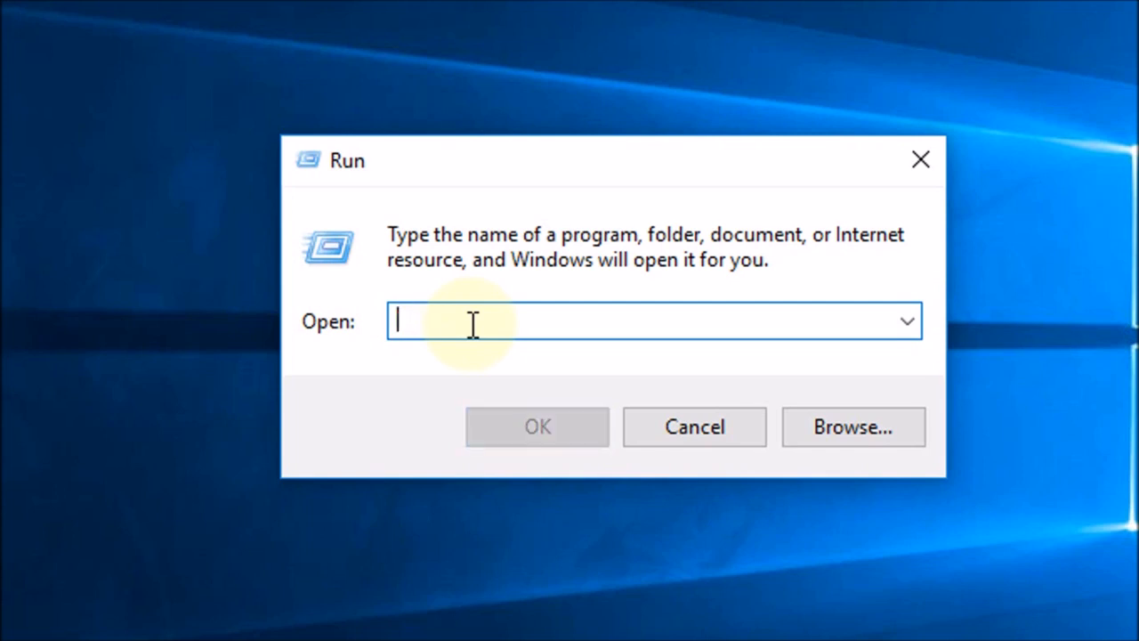
type("ne")
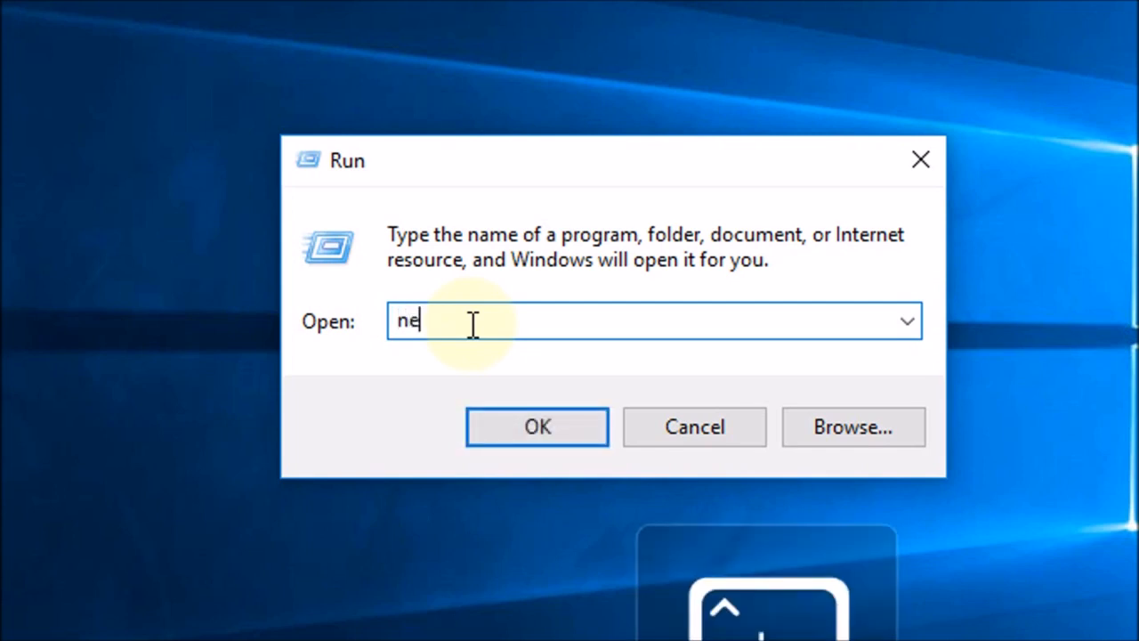
type("pl")
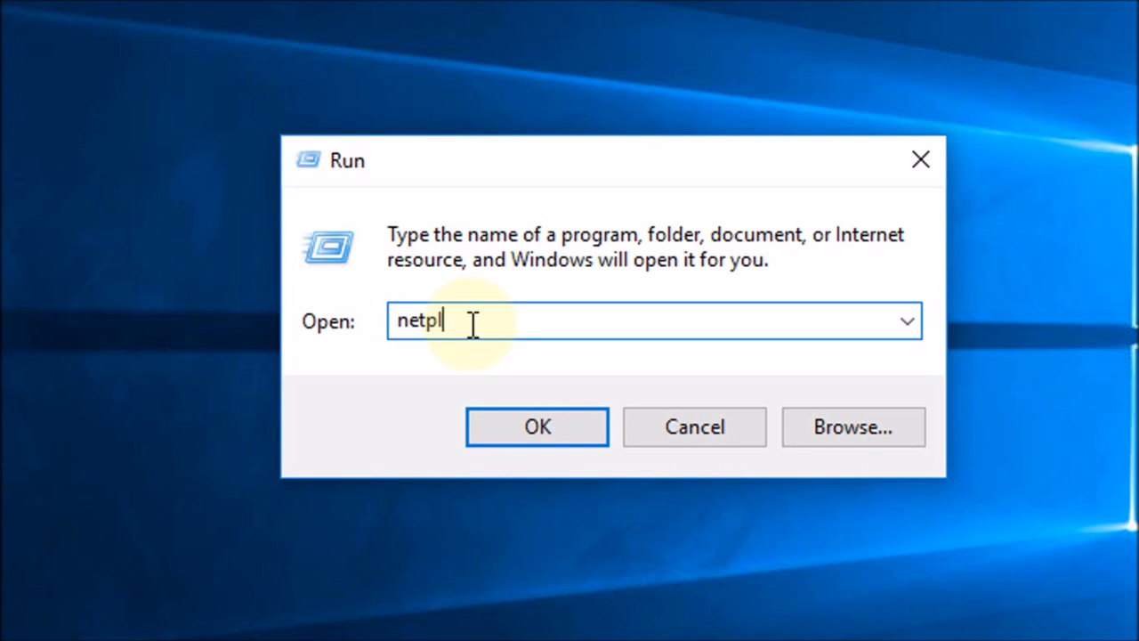
type("wiz")
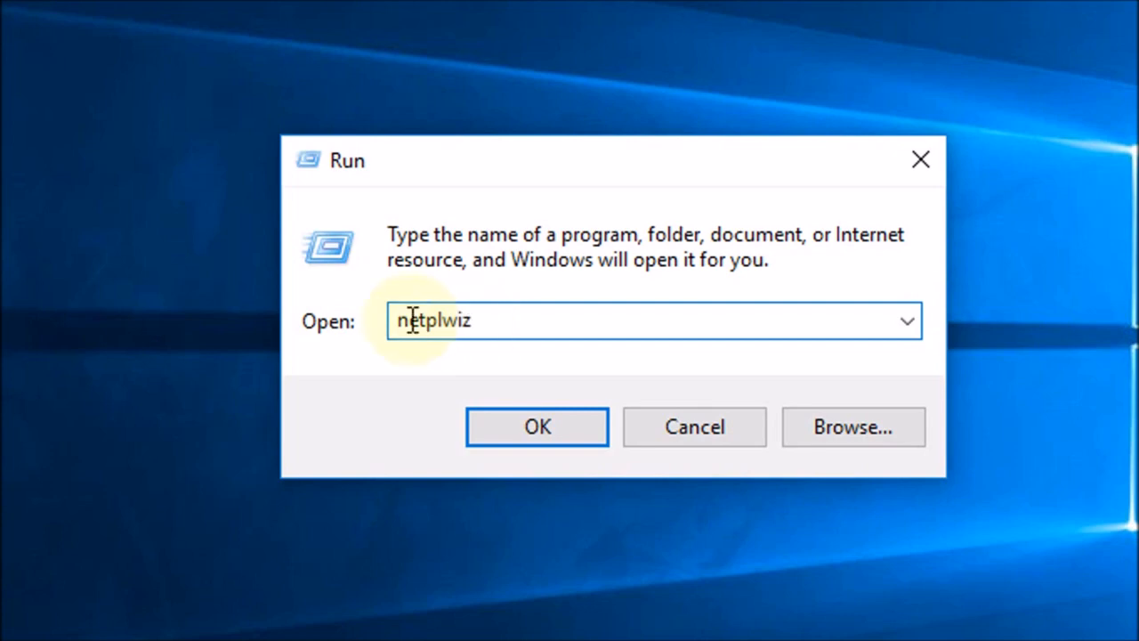
Step: Run netplwiz, uncheck 'Users must enter a user name and password', and apply the change
left_click(538, 427)
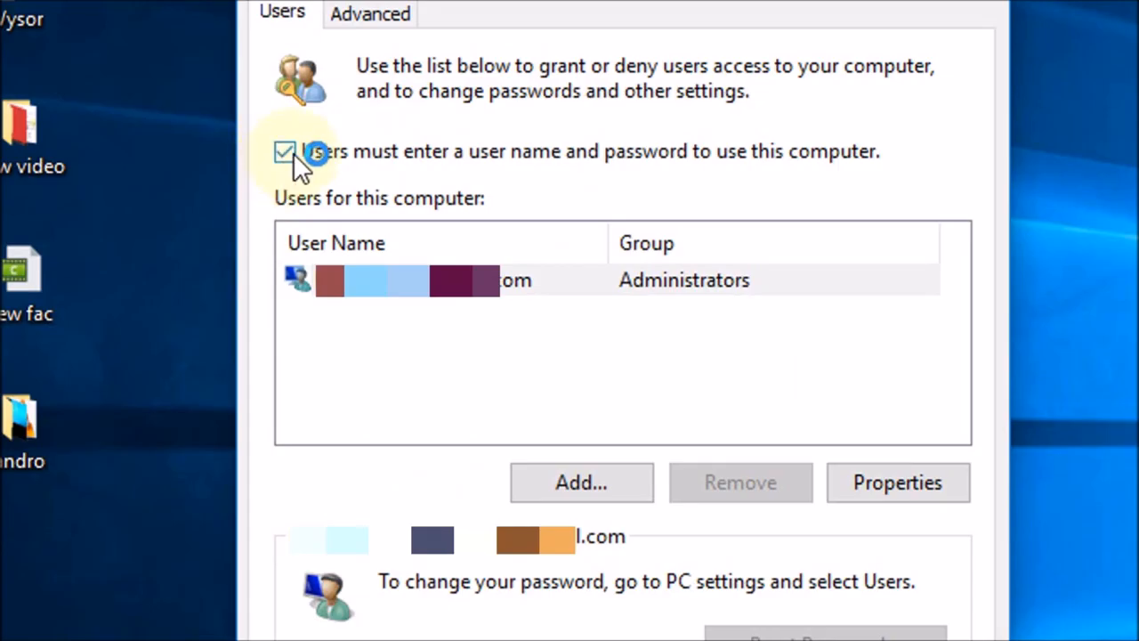
left_click(285, 151)
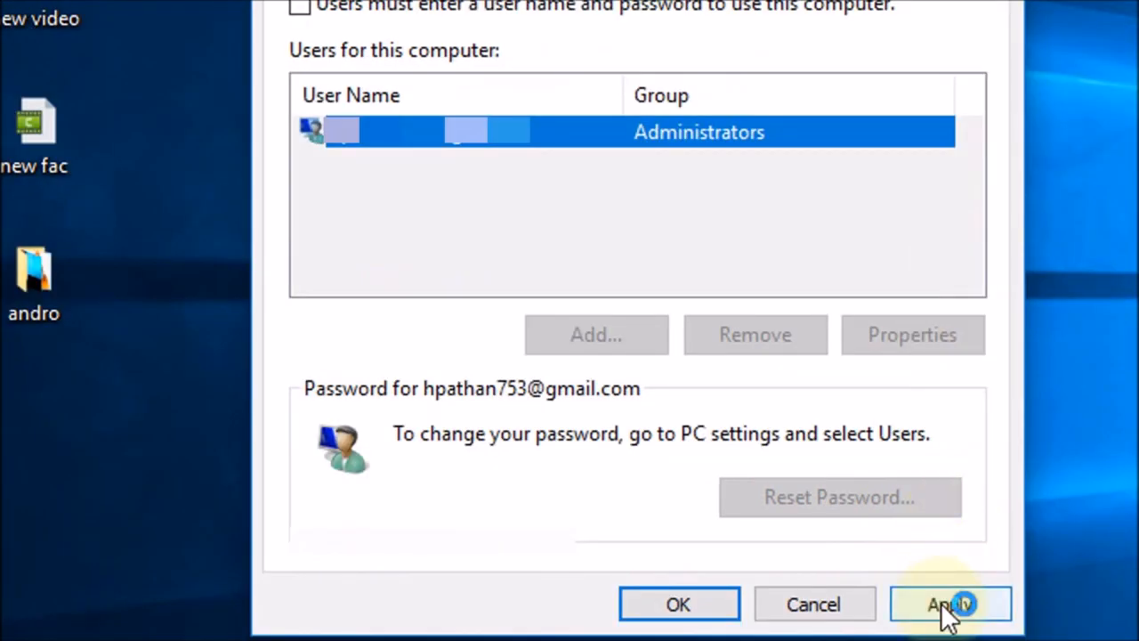
left_click(950, 605)
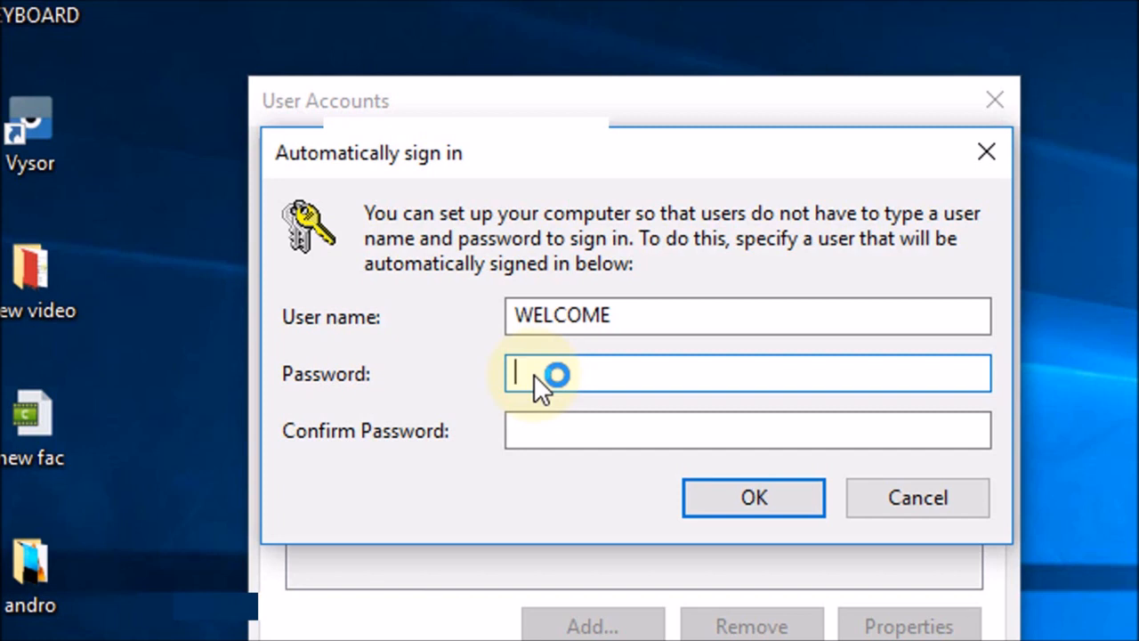
type("•")
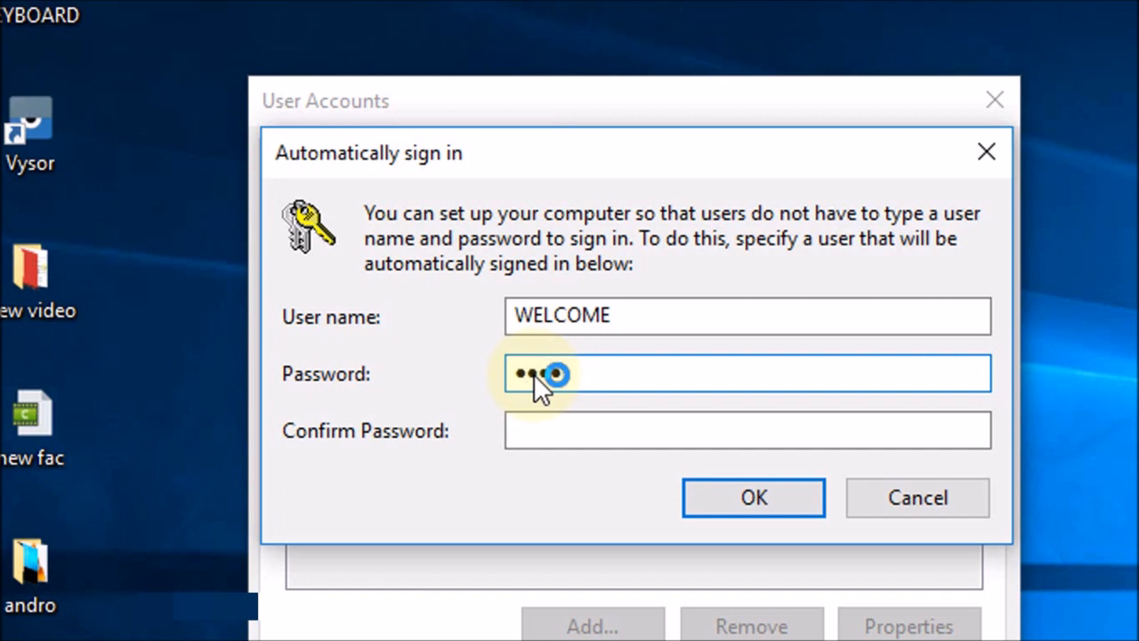
type("••••")
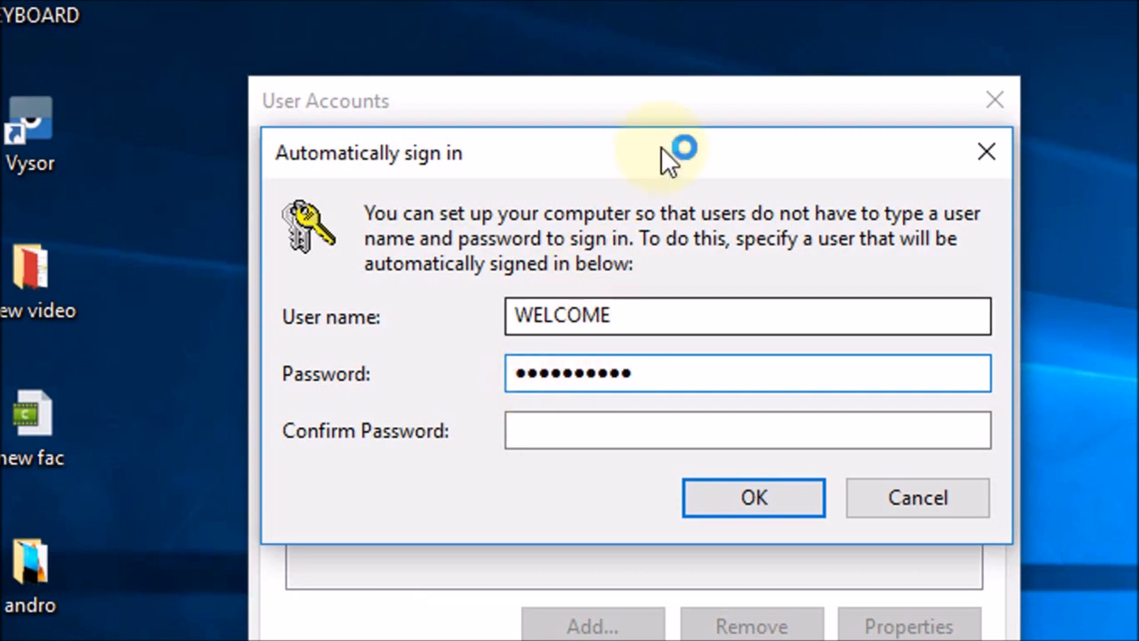
left_click(748, 429)
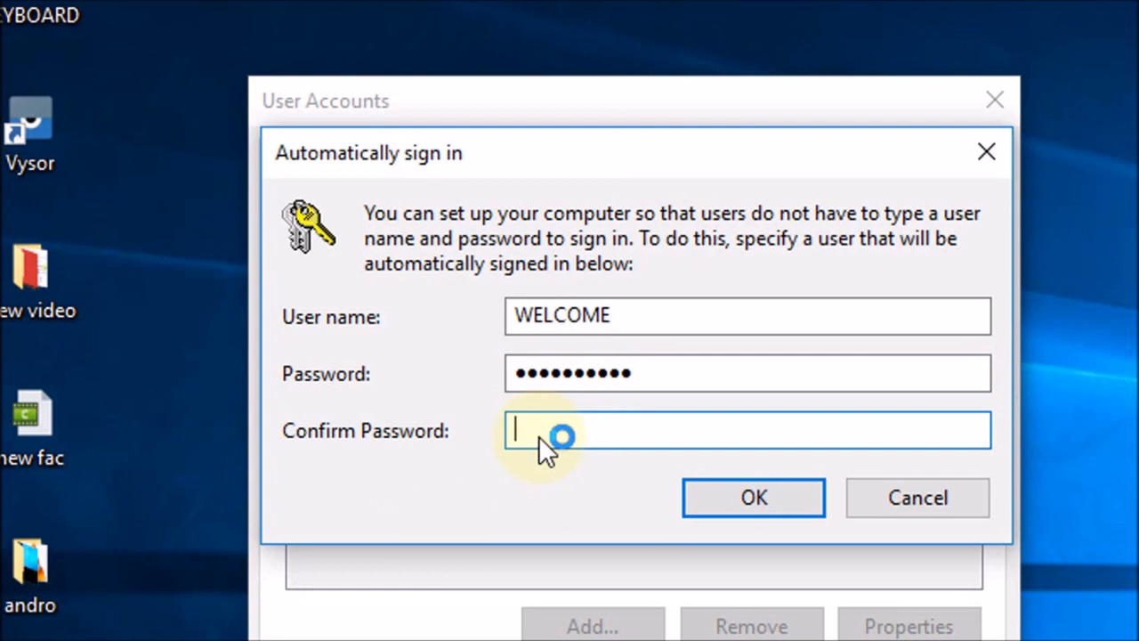
type("••")
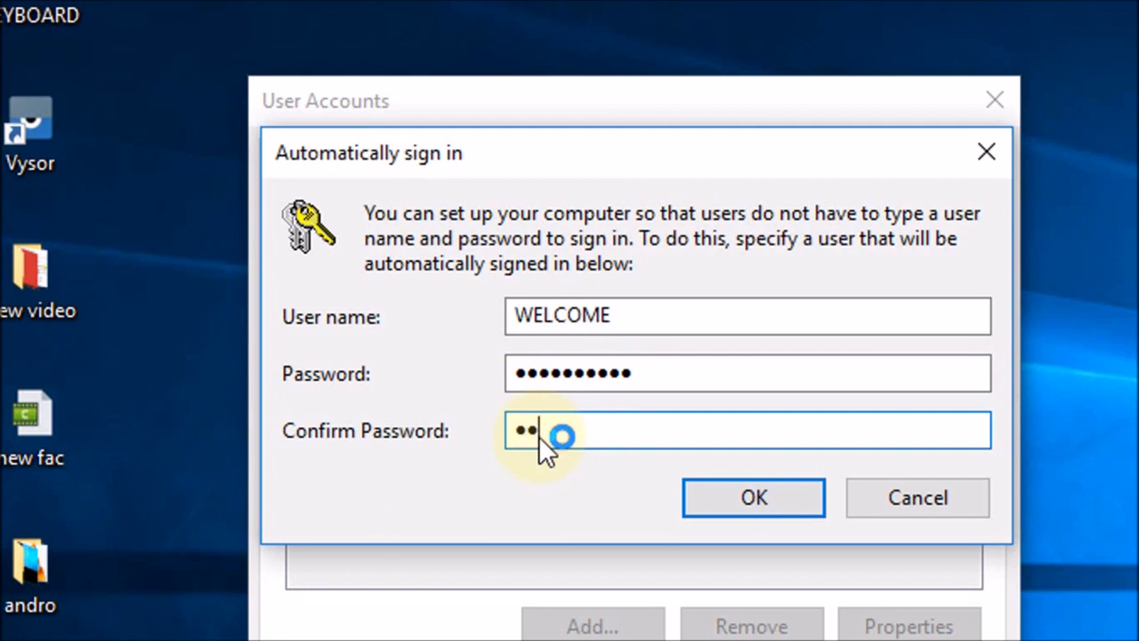
type("••")
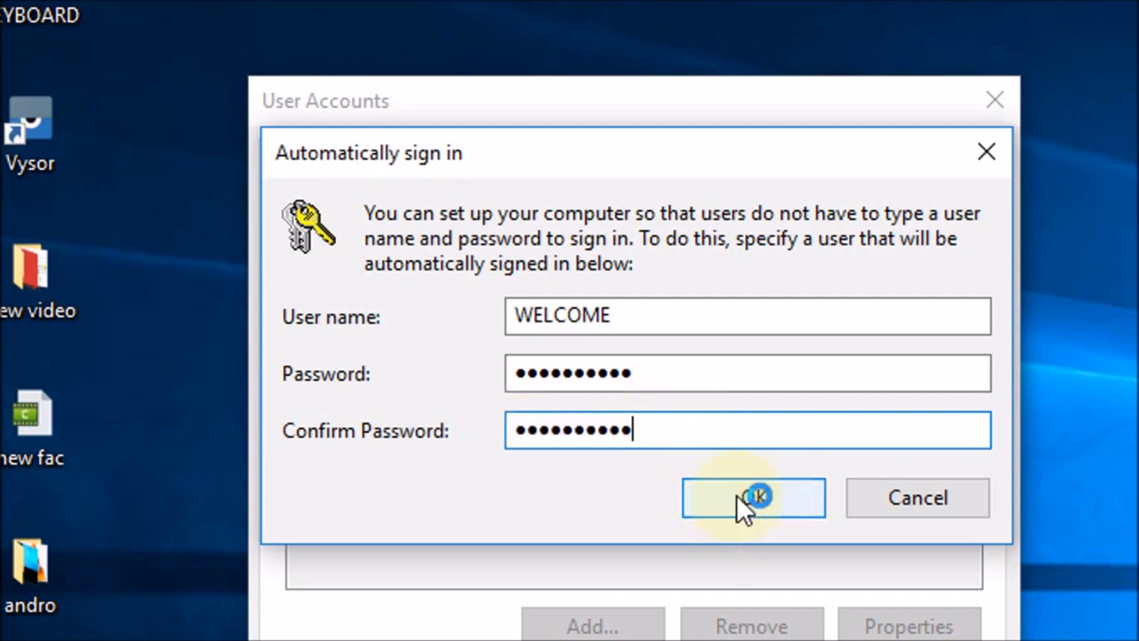
left_click(753, 496)
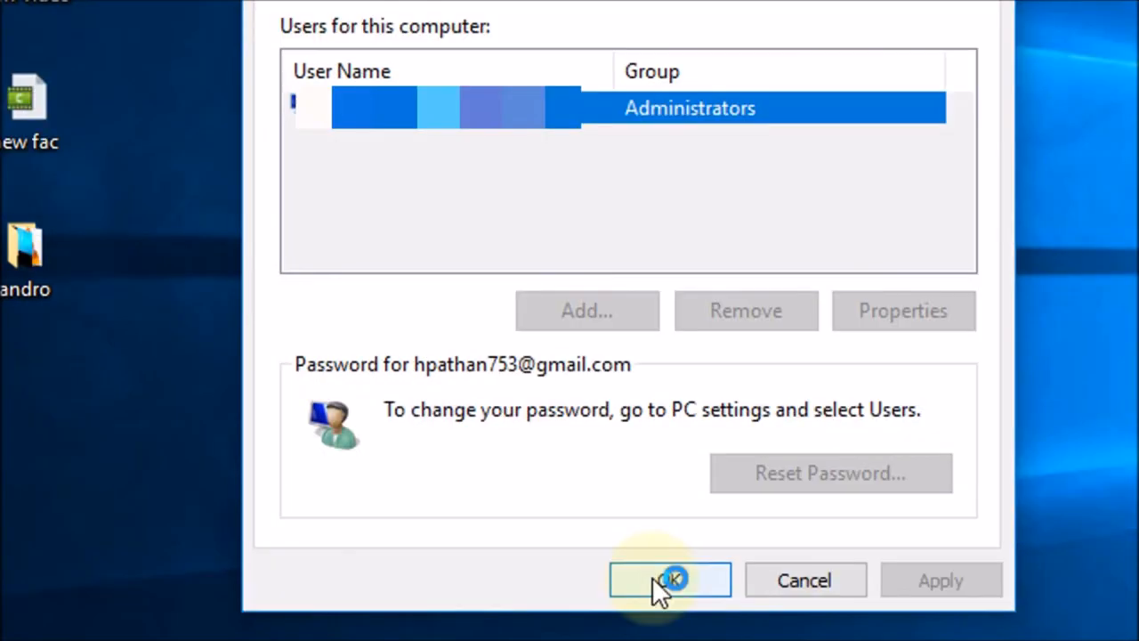
Step: Confirm the User Accounts settings with OK, returning to the desktop
left_click(669, 581)
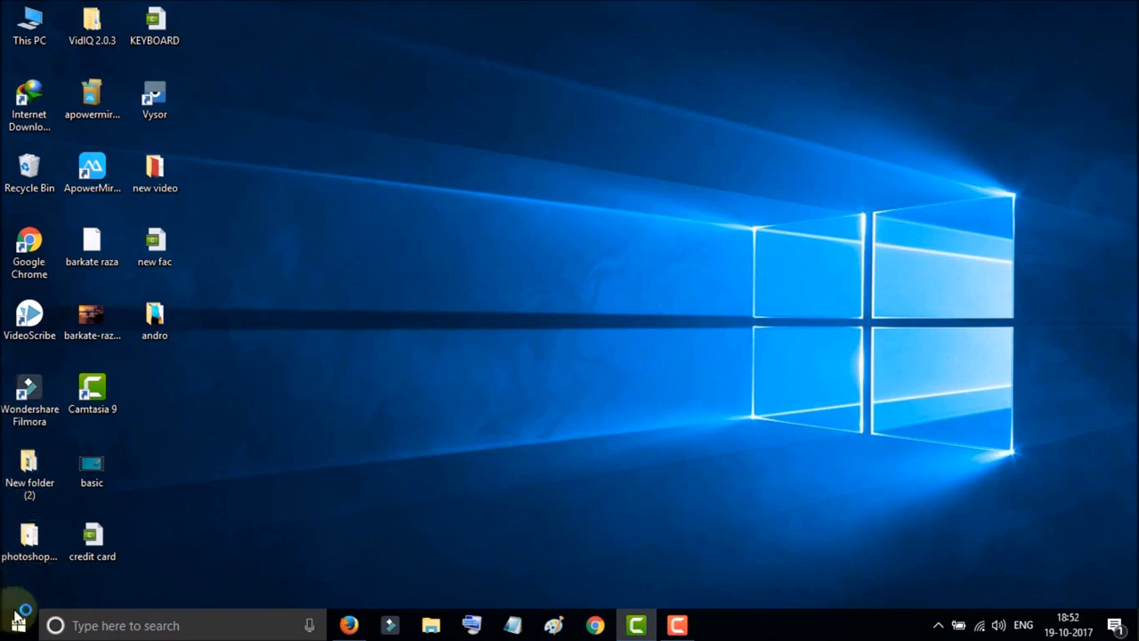
Step: Show the Start menu power options: Sleep, Shut down and Restart
left_click(18, 619)
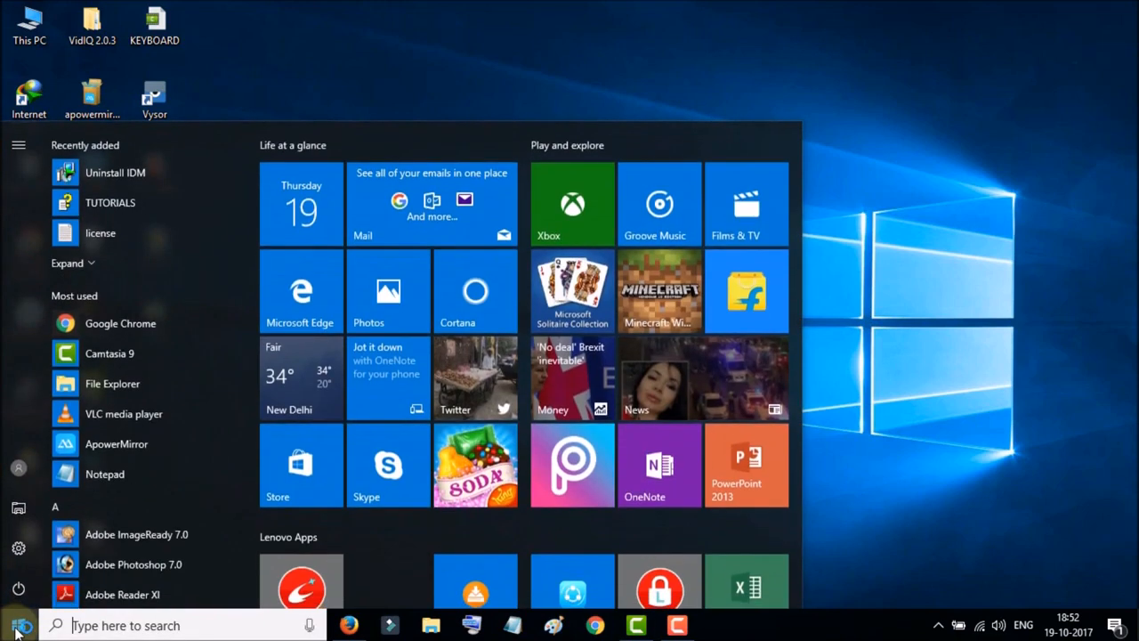
left_click(18, 587)
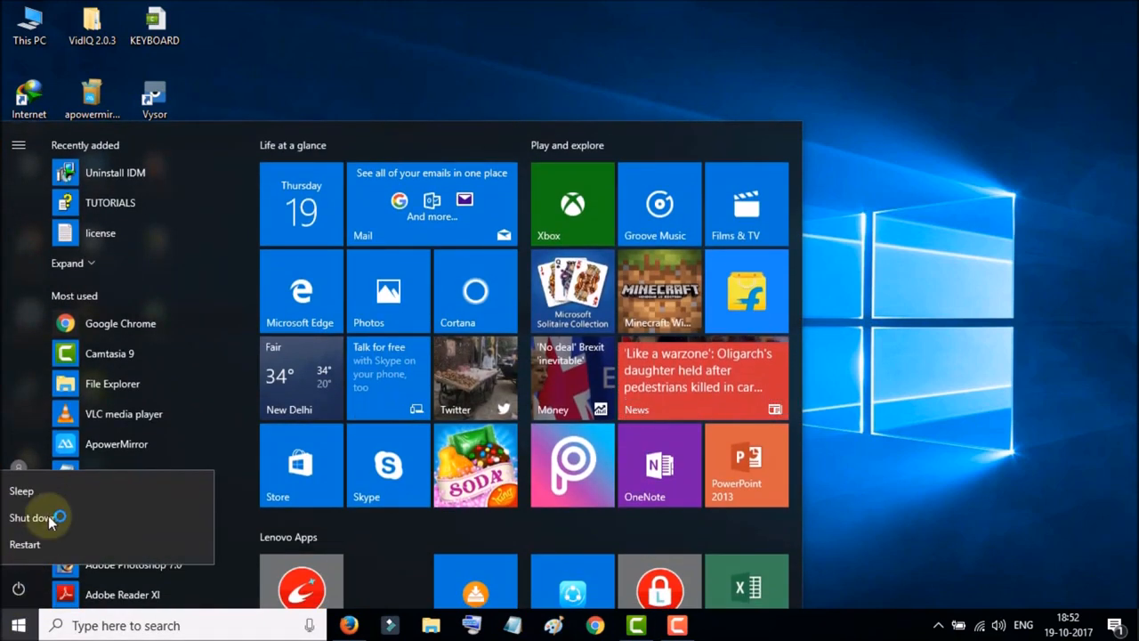
mouse_move(32, 516)
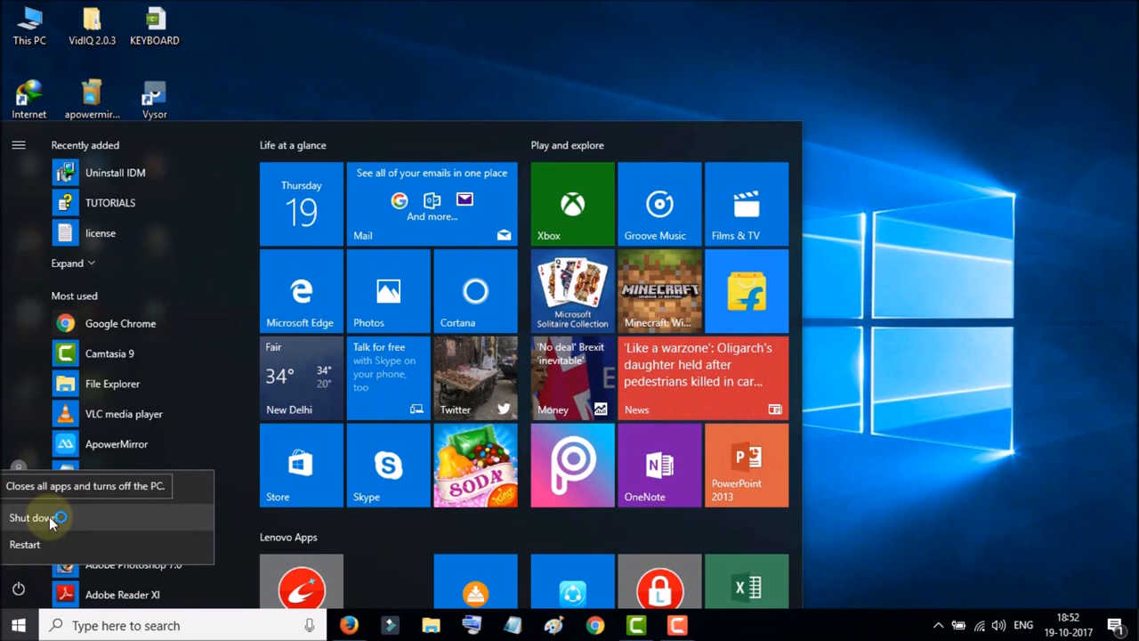